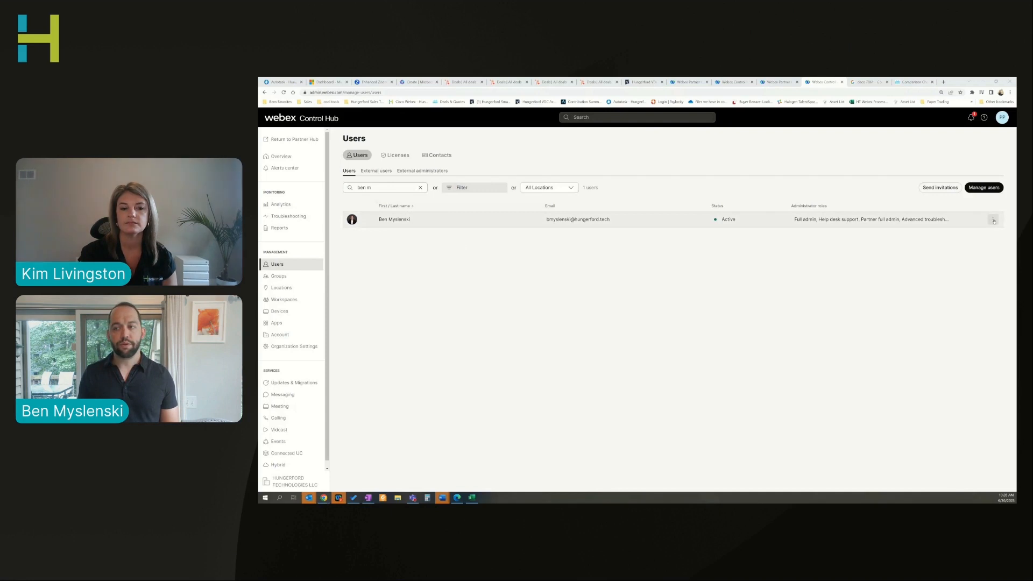
Step: Open the found user's profile summary showing details, groups and licenses
{"action": "left_click", "coordinate": [993, 219]}
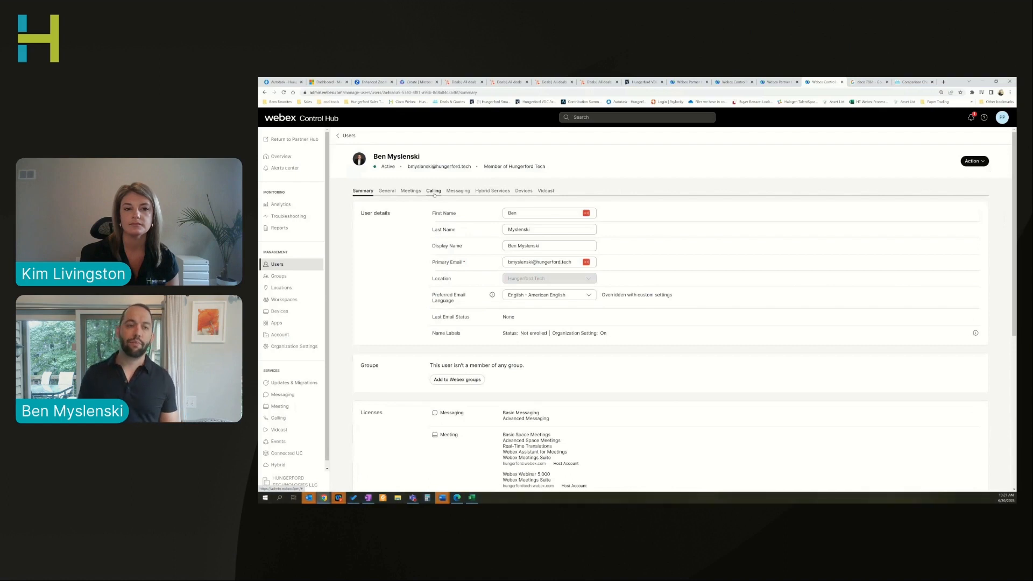
Step: View the user's Directory number settings with phone number, extension and emergency services address
{"action": "left_click", "coordinate": [432, 190]}
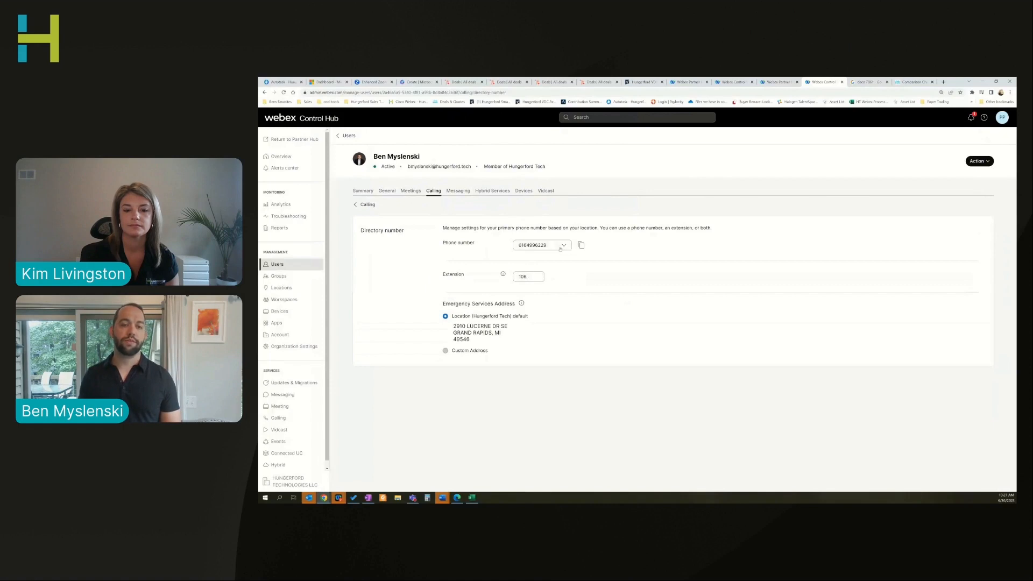
{"action": "left_click", "coordinate": [560, 246]}
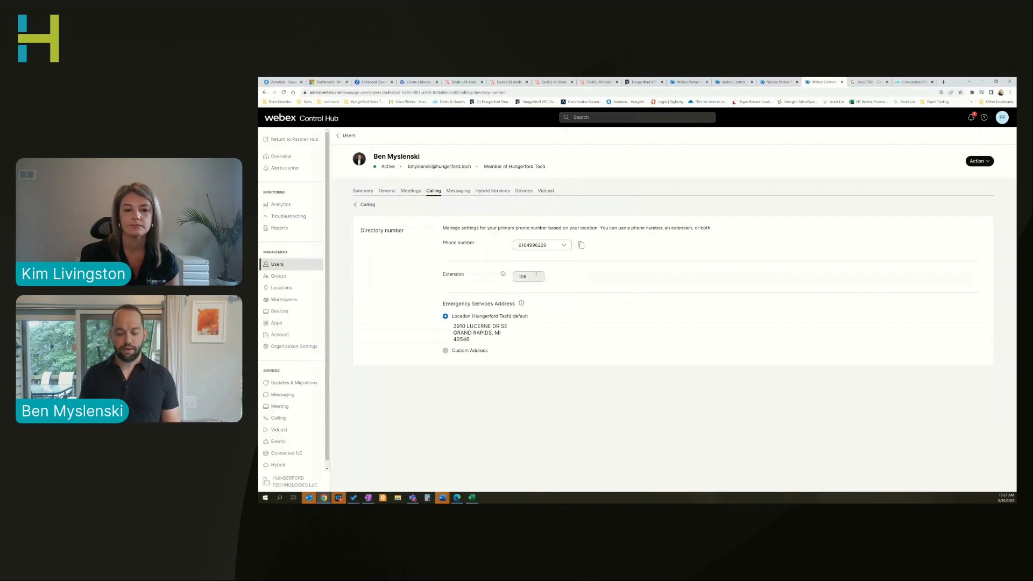
{"action": "left_click", "coordinate": [527, 276]}
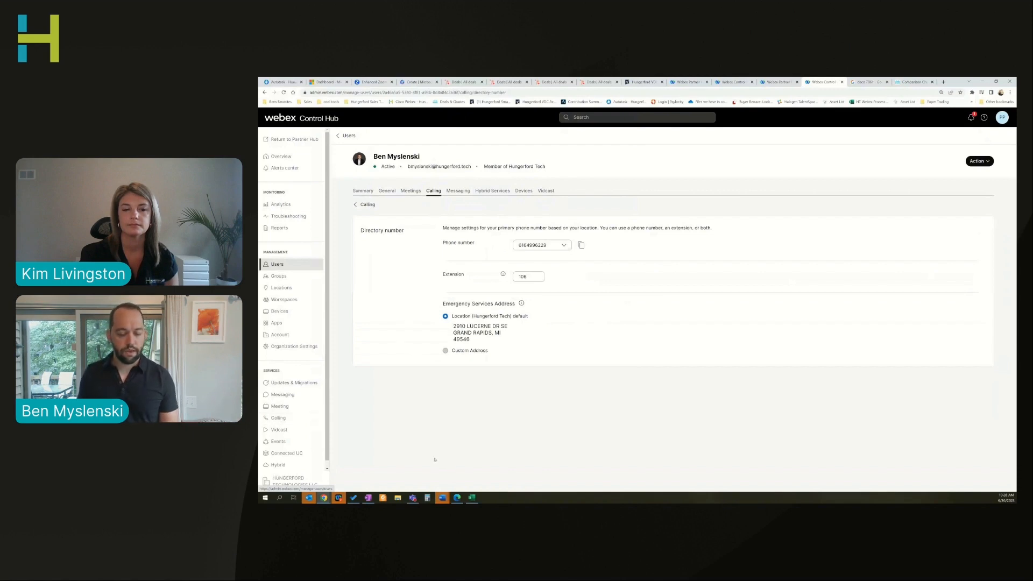
{"action": "mouse_move", "coordinate": [463, 450]}
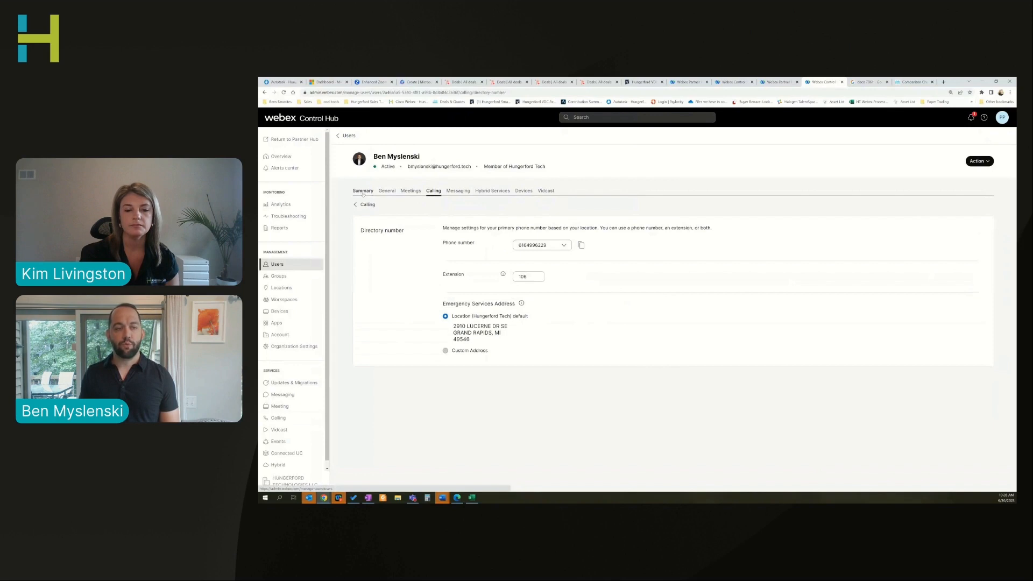
Step: Review the Calling entitlements in Edit Licenses (Webex Calling Professional, Call on Webex) and cancel without changes
{"action": "left_click", "coordinate": [363, 190]}
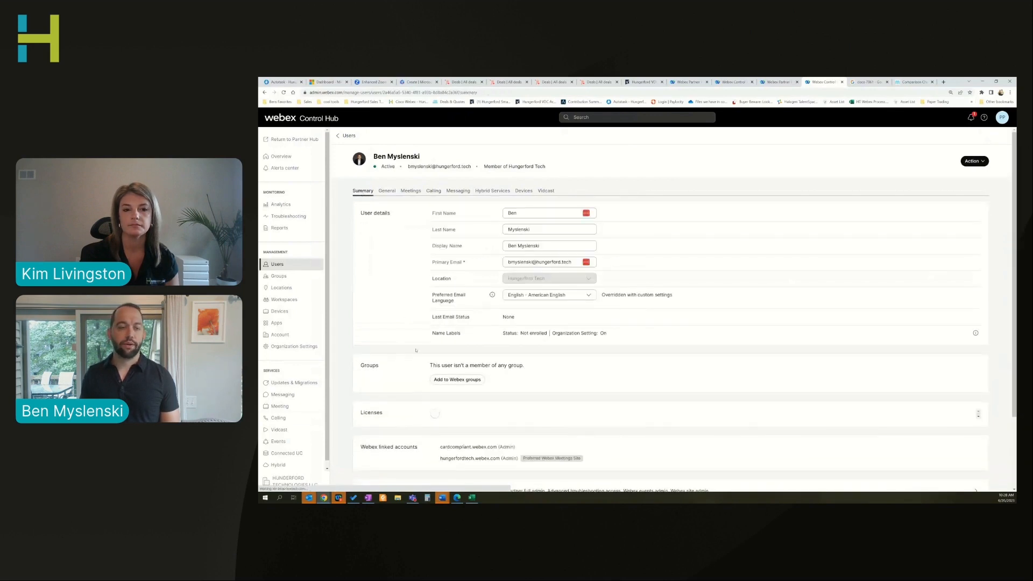
{"action": "scroll", "scroll_direction": "down", "scroll_amount": 3}
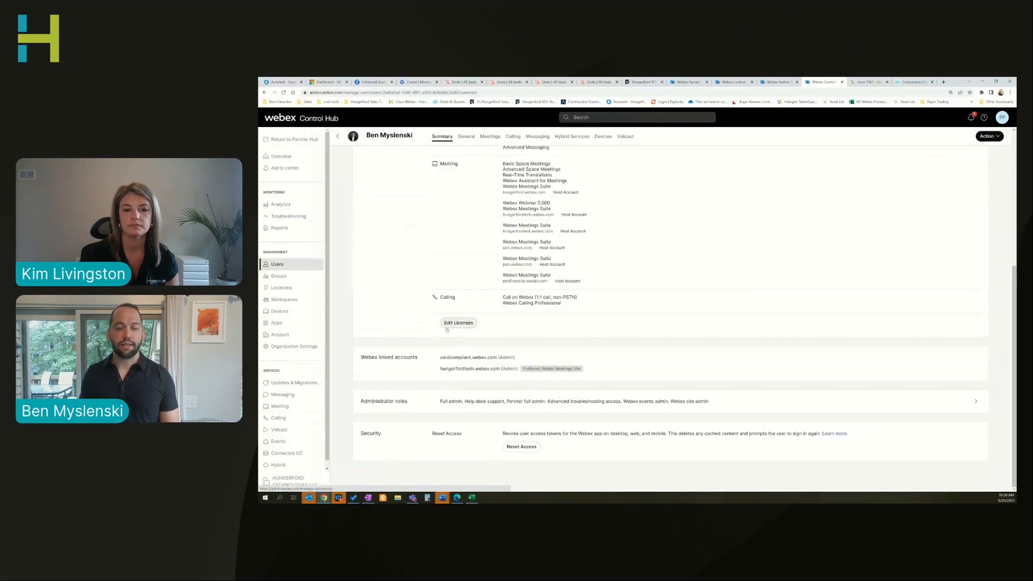
{"action": "left_click", "coordinate": [458, 323]}
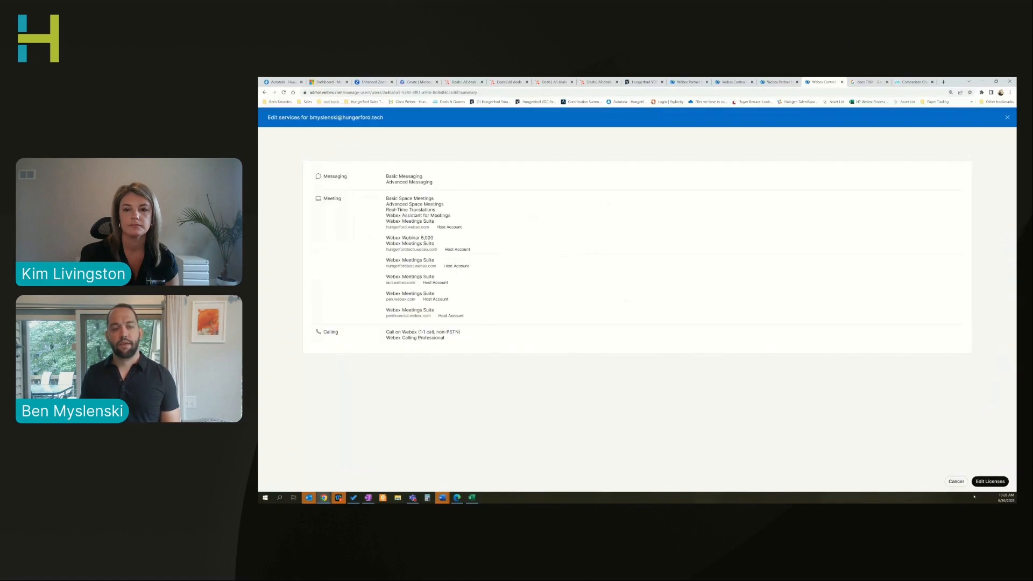
{"action": "left_click", "coordinate": [990, 481]}
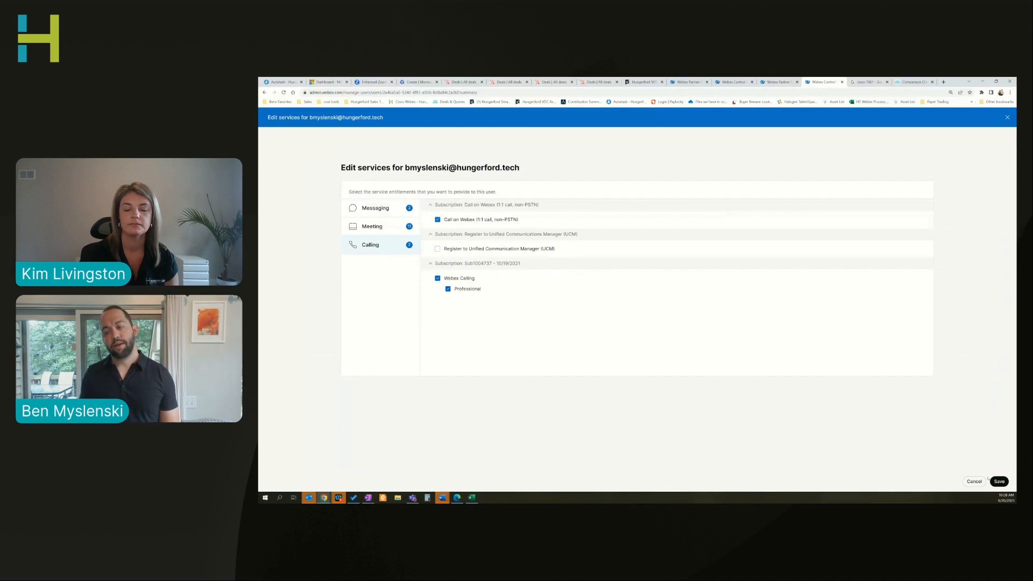
{"action": "left_click", "coordinate": [1001, 481]}
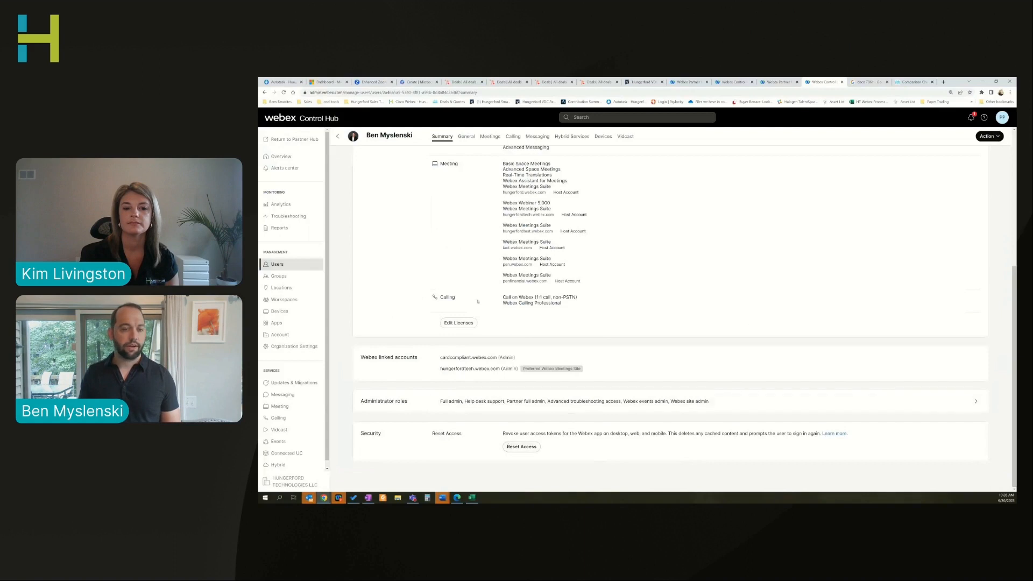
Step: Show the user's Voicemail settings with PIN, notifications and message storage
{"action": "scroll", "scroll_direction": "up", "scroll_amount": 3}
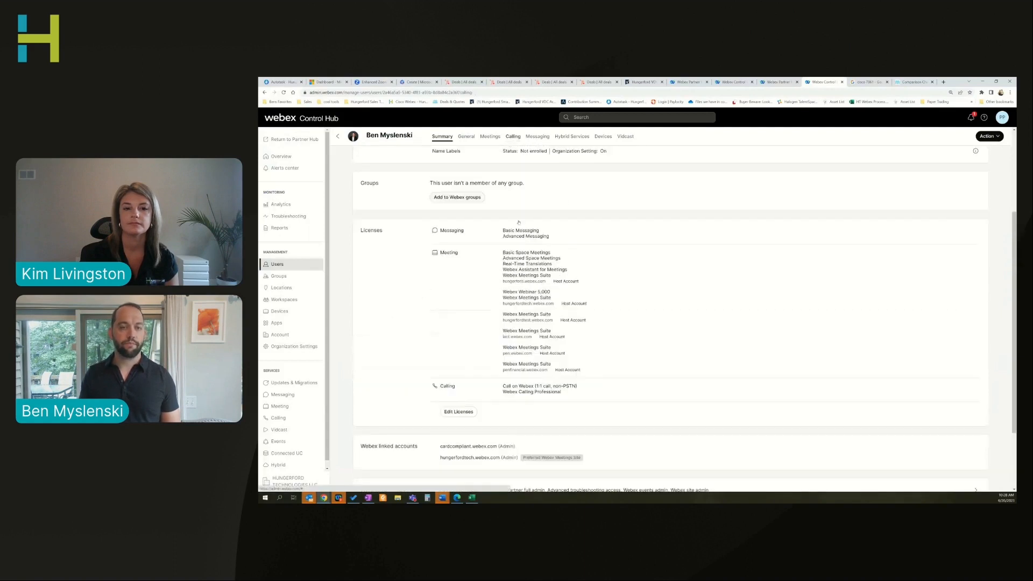
{"action": "left_click", "coordinate": [513, 136]}
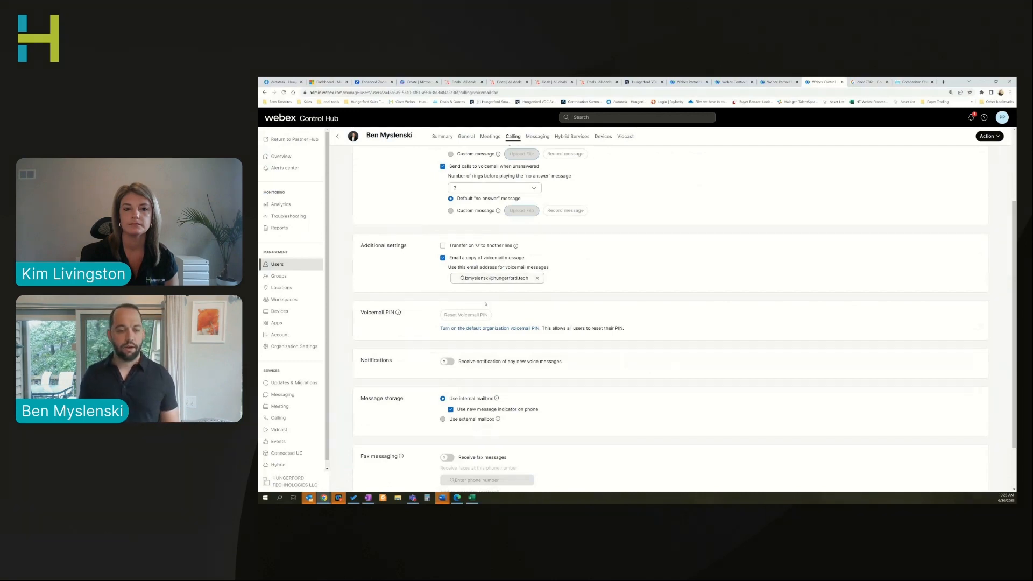
{"action": "mouse_move", "coordinate": [643, 348]}
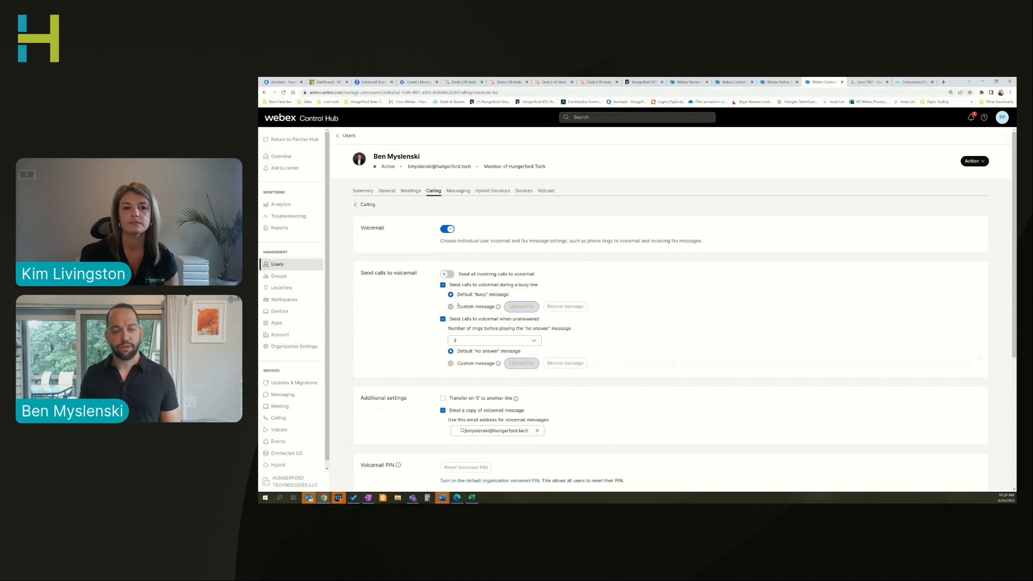
{"action": "left_click", "coordinate": [450, 307]}
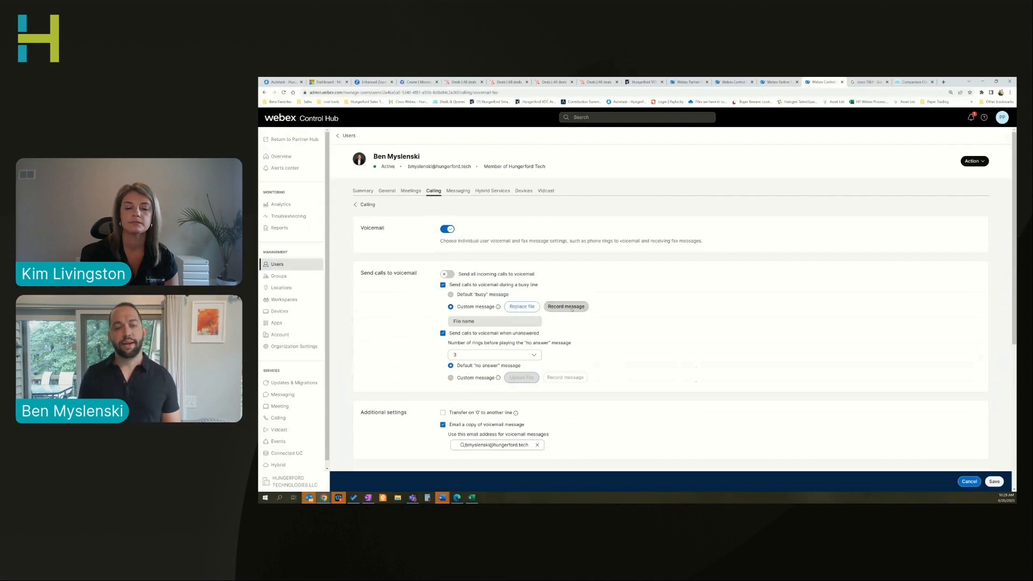
{"action": "left_click", "coordinate": [566, 306]}
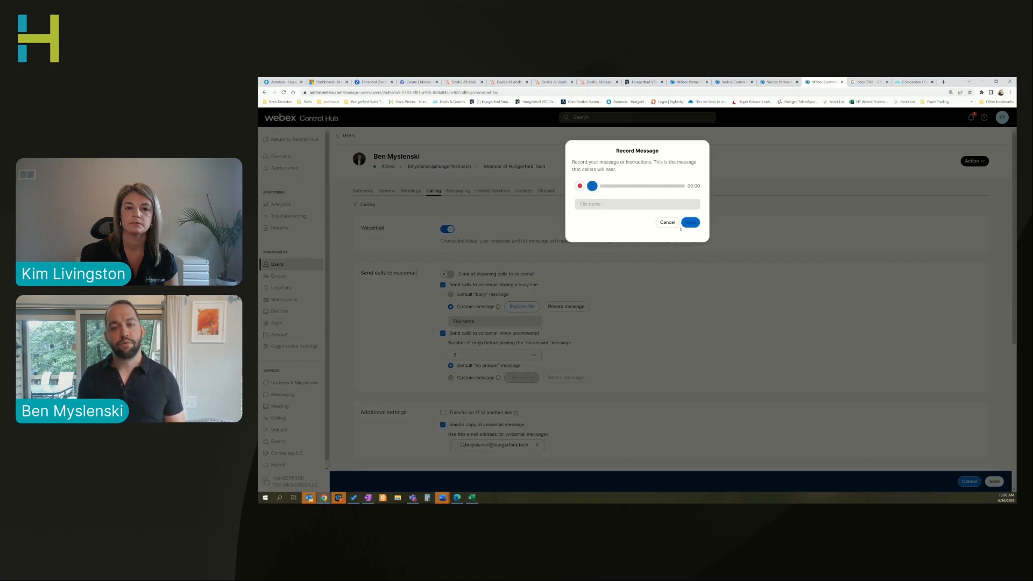
{"action": "left_click", "coordinate": [667, 221]}
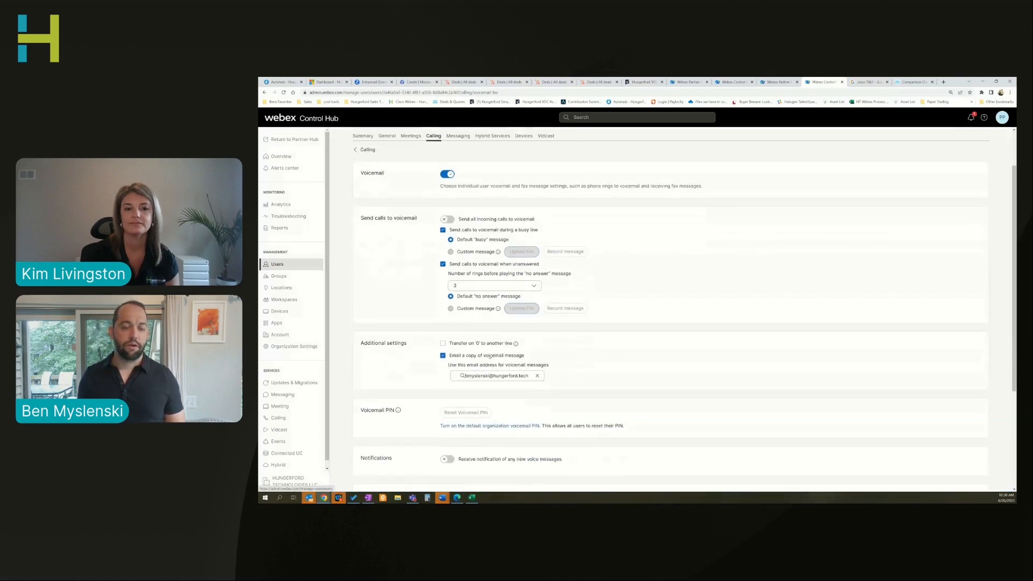
{"action": "scroll", "scroll_direction": "down", "scroll_amount": 3}
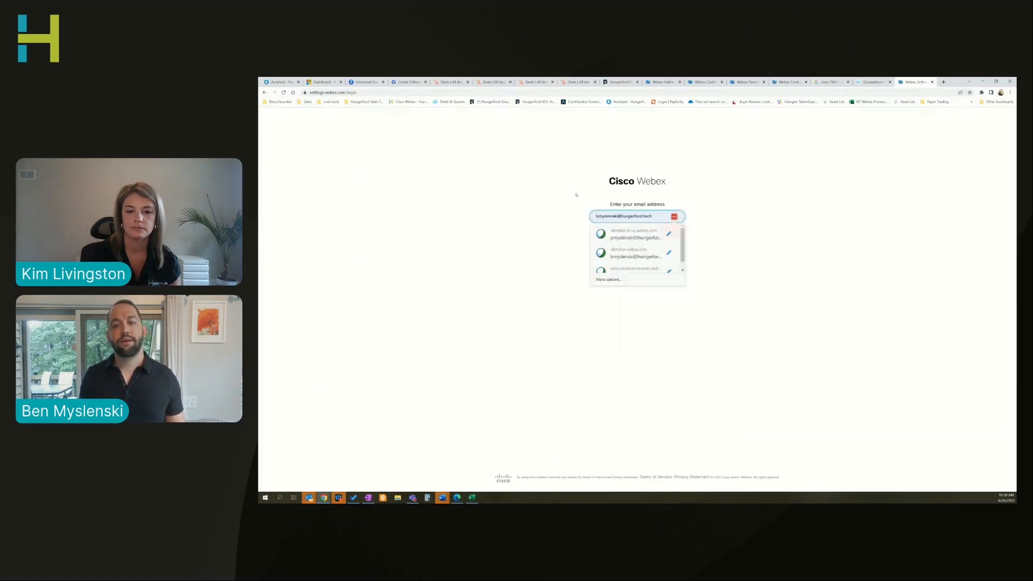
Step: Sign in with the email address and reach the My Profile page in Webex Settings
{"action": "left_click", "coordinate": [637, 231]}
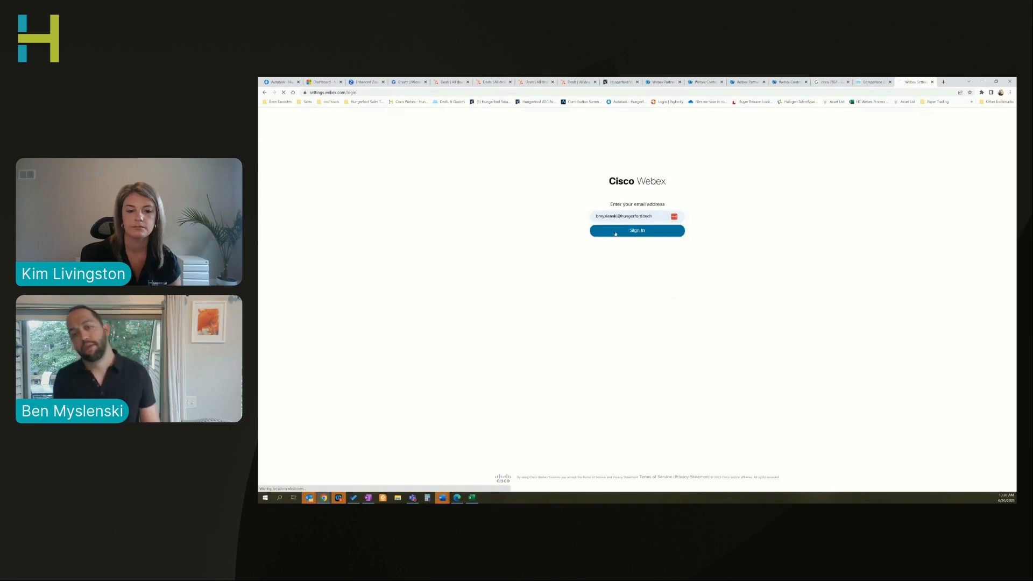
{"action": "left_click", "coordinate": [637, 230]}
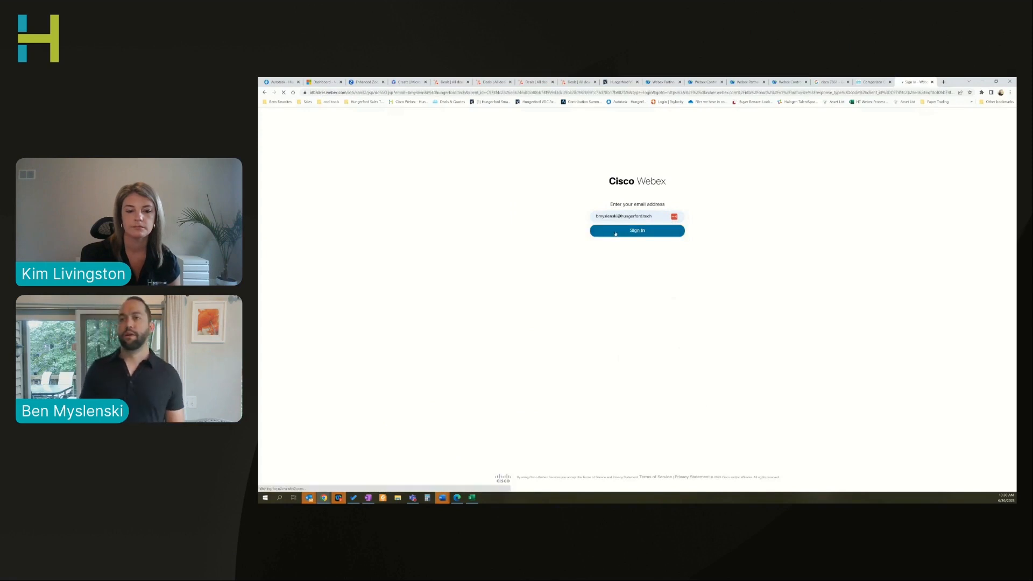
{"action": "left_click", "coordinate": [637, 230]}
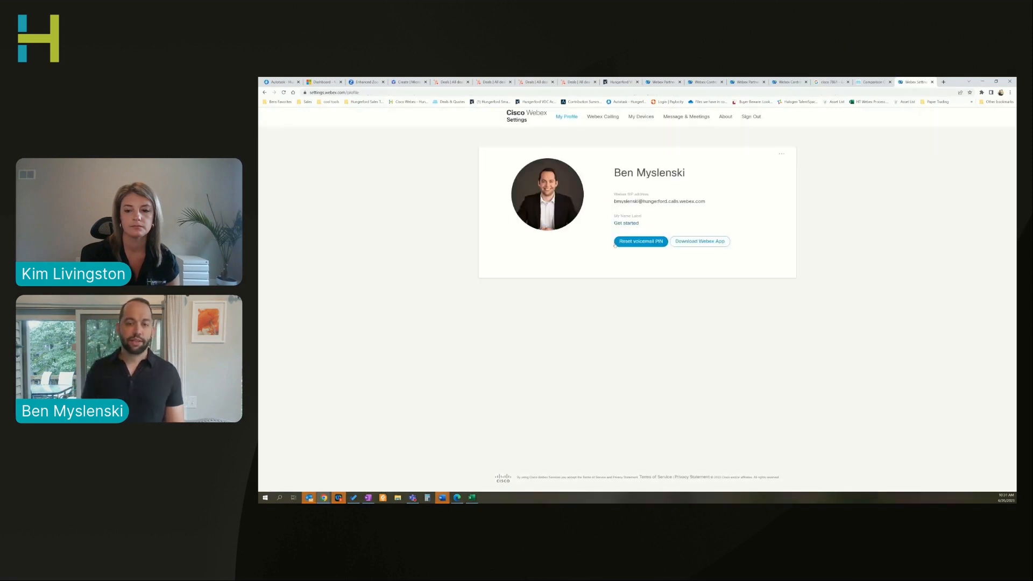
Step: Review the Reset voicemail PIN form and its requirements, then cancel without changing the PIN
{"action": "left_click", "coordinate": [640, 242]}
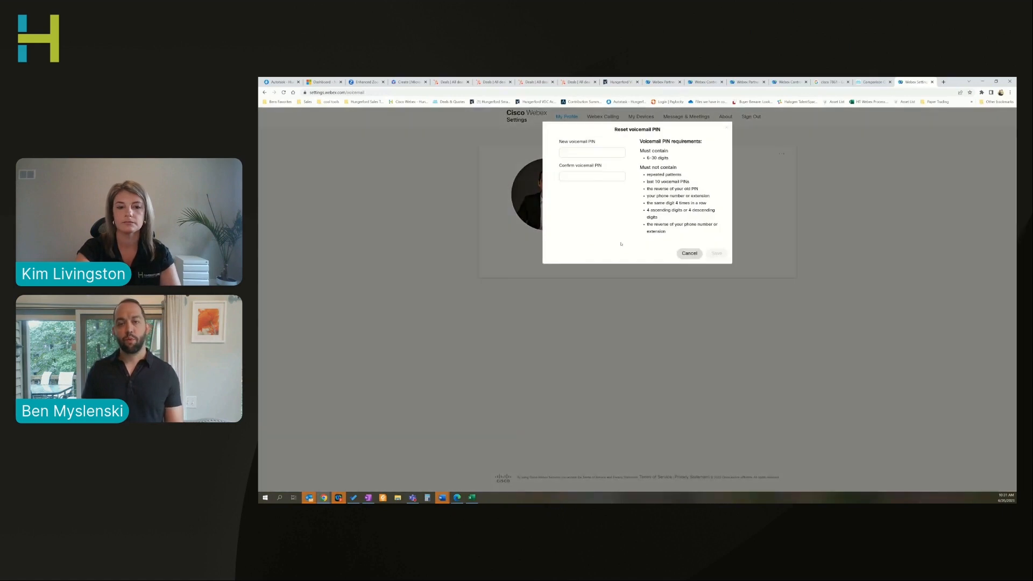
{"action": "left_click", "coordinate": [592, 153]}
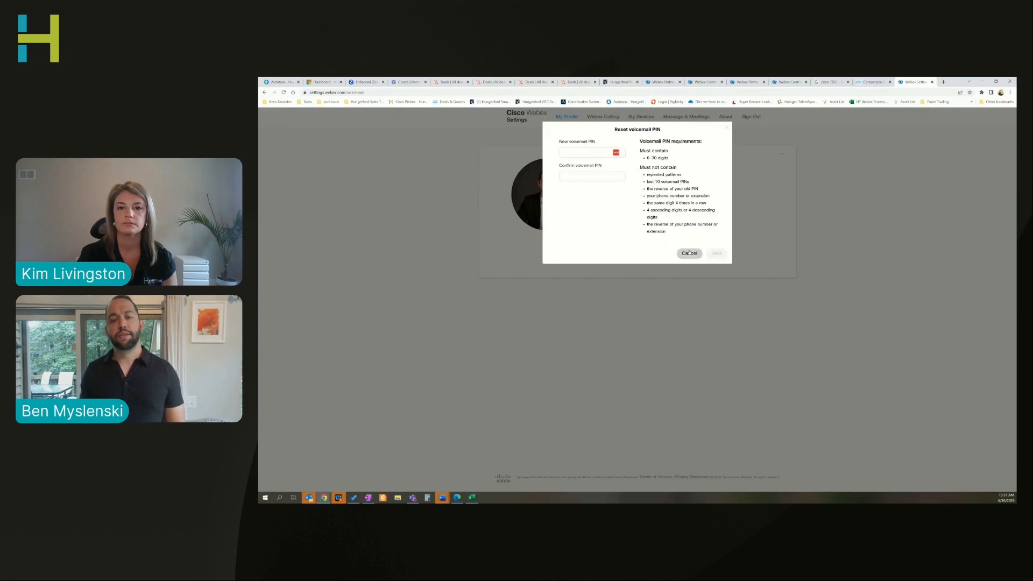
{"action": "left_click", "coordinate": [689, 253]}
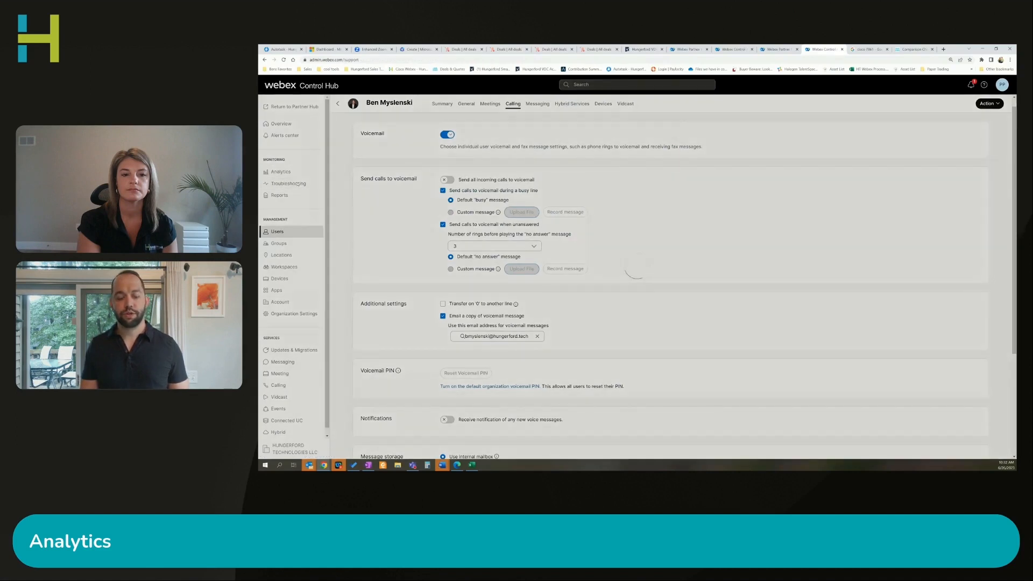
{"action": "left_click", "coordinate": [289, 183]}
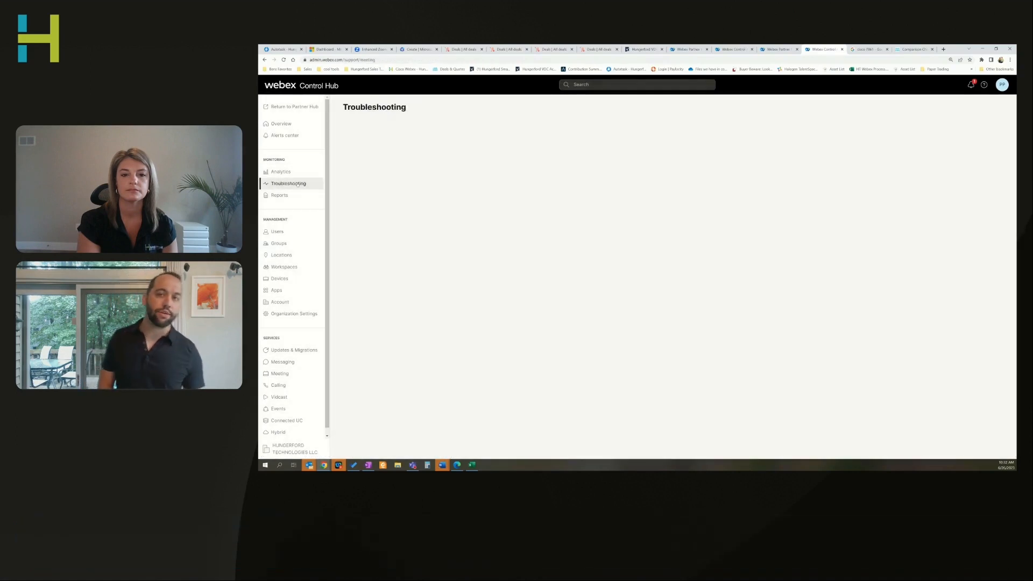
{"action": "left_click", "coordinate": [289, 183]}
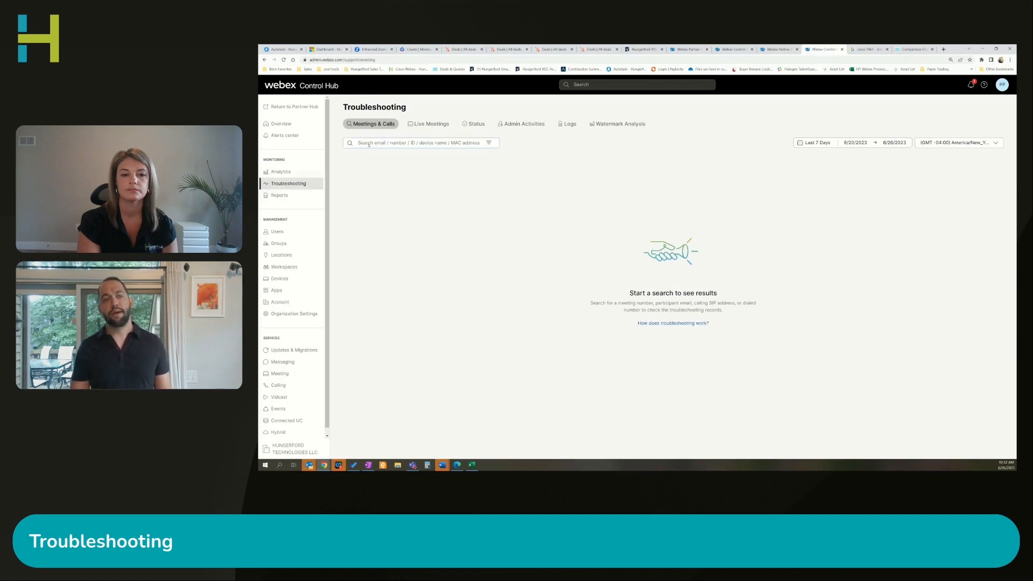
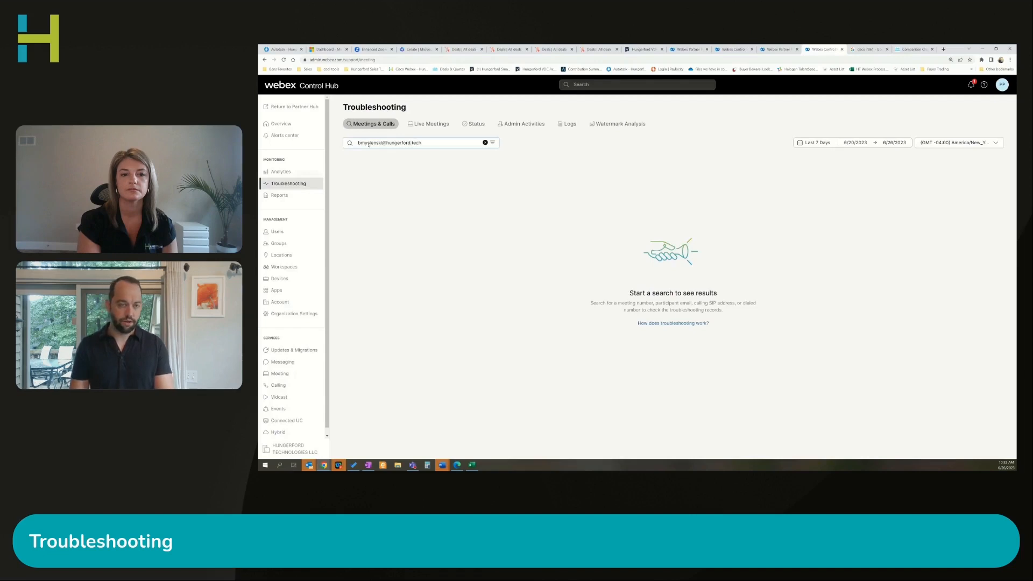
{"action": "key", "text": "Enter"}
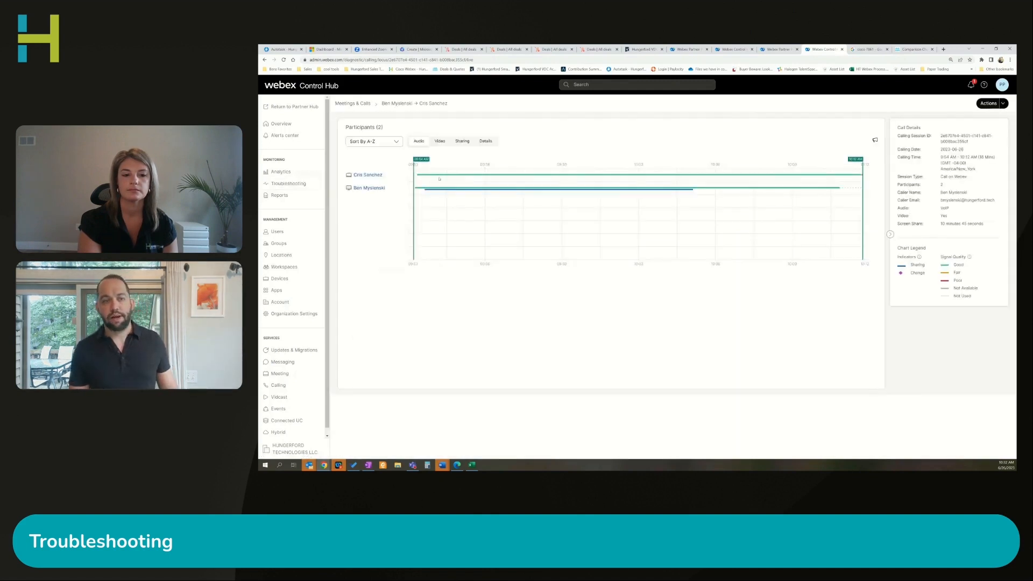
{"action": "mouse_move", "coordinate": [440, 177]}
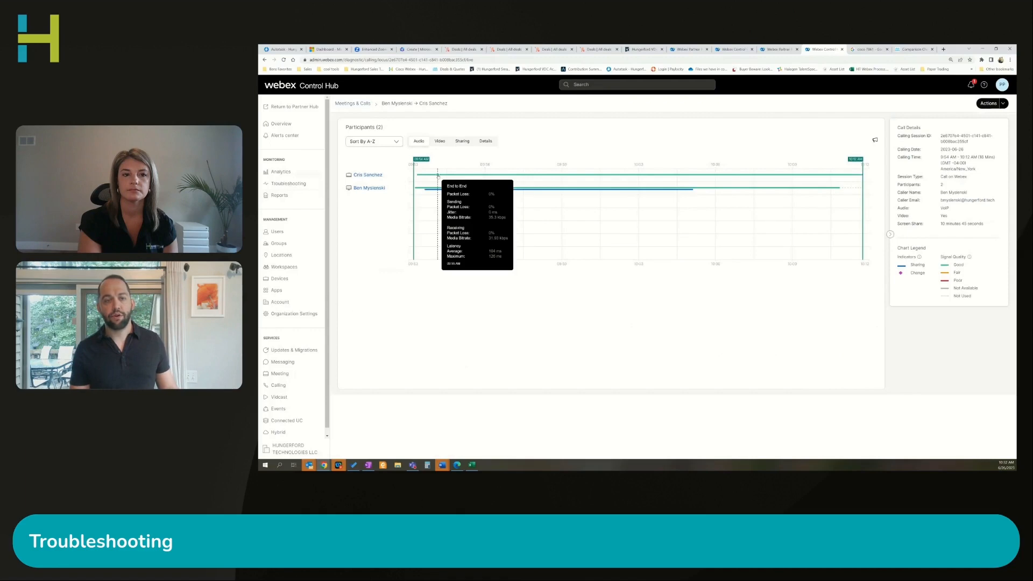
{"action": "mouse_move", "coordinate": [534, 176]}
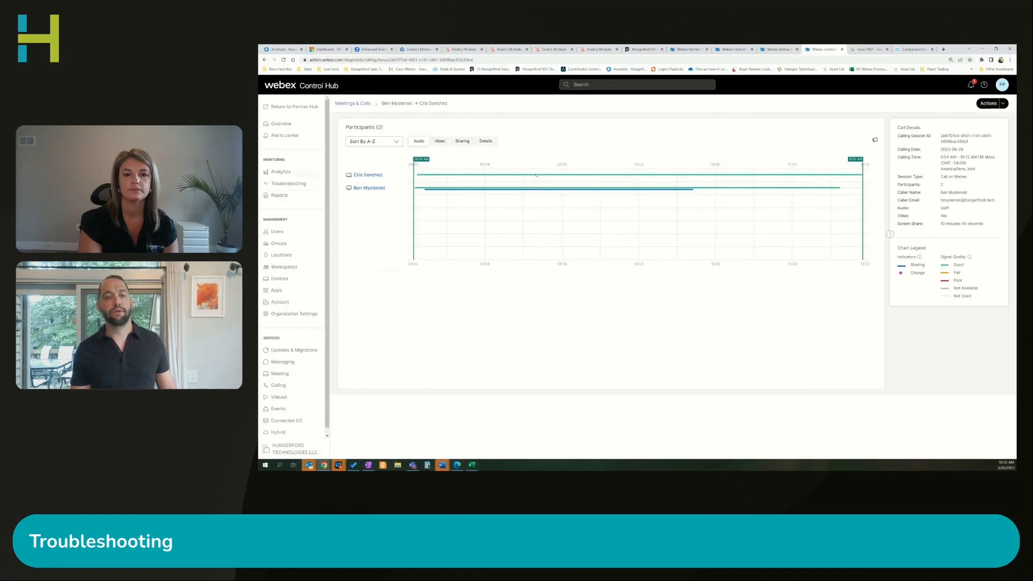
{"action": "mouse_move", "coordinate": [536, 174]}
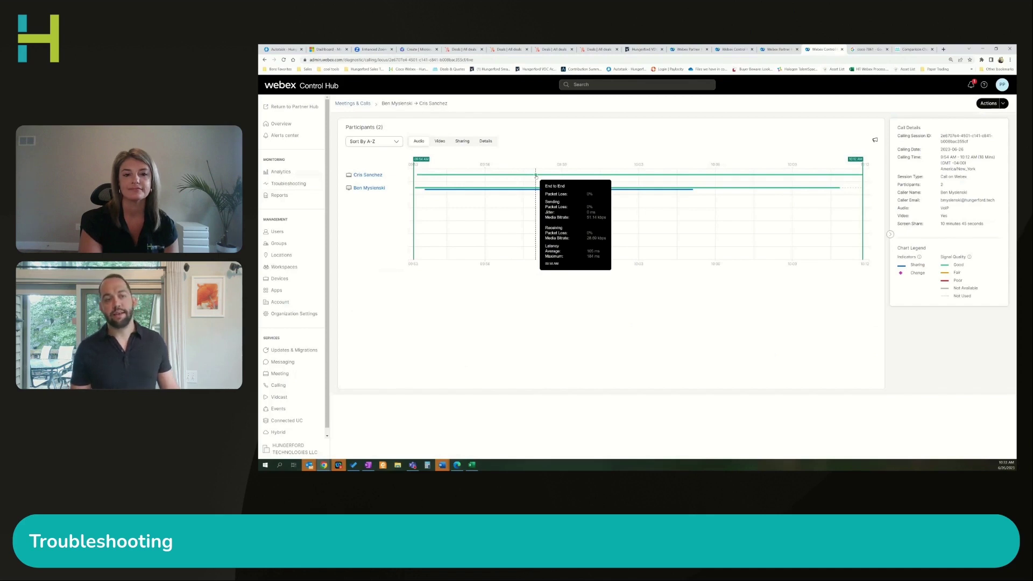
{"action": "mouse_move", "coordinate": [482, 194]}
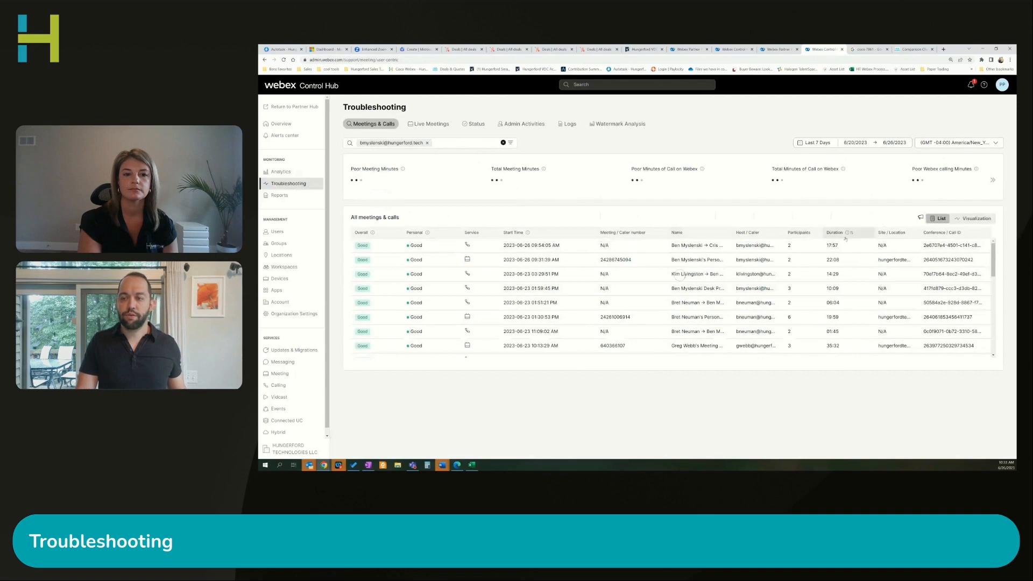
{"action": "left_click", "coordinate": [512, 142]}
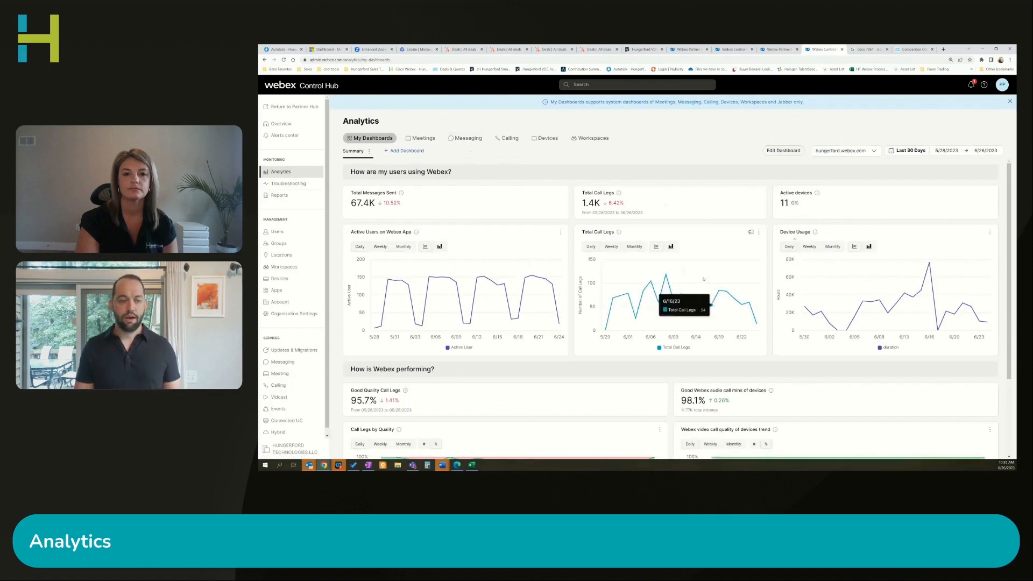
Step: Scroll the analytics dashboard down to the 'How is Webex performing?' call quality charts
{"action": "scroll", "scroll_direction": "down", "scroll_amount": 3}
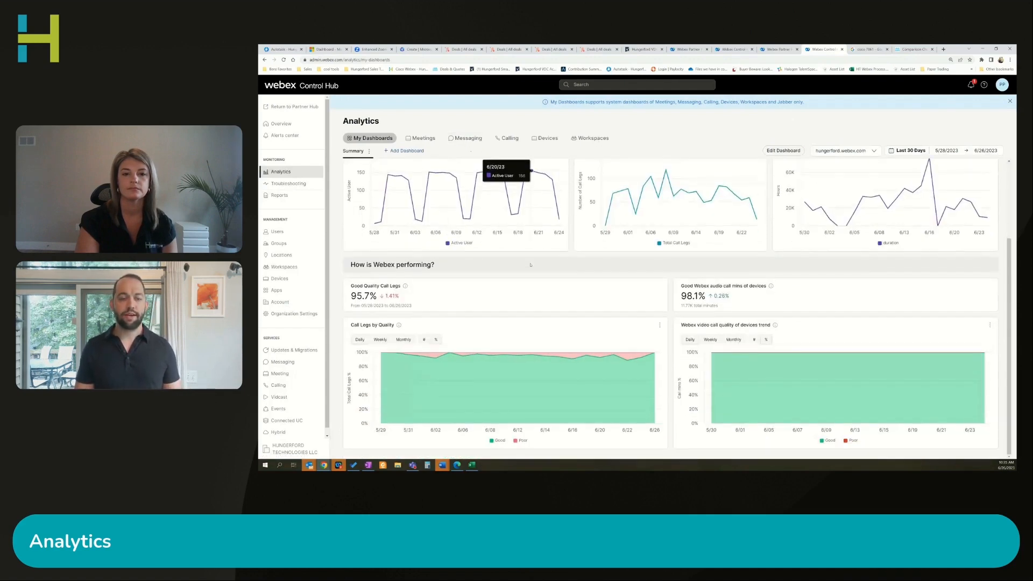